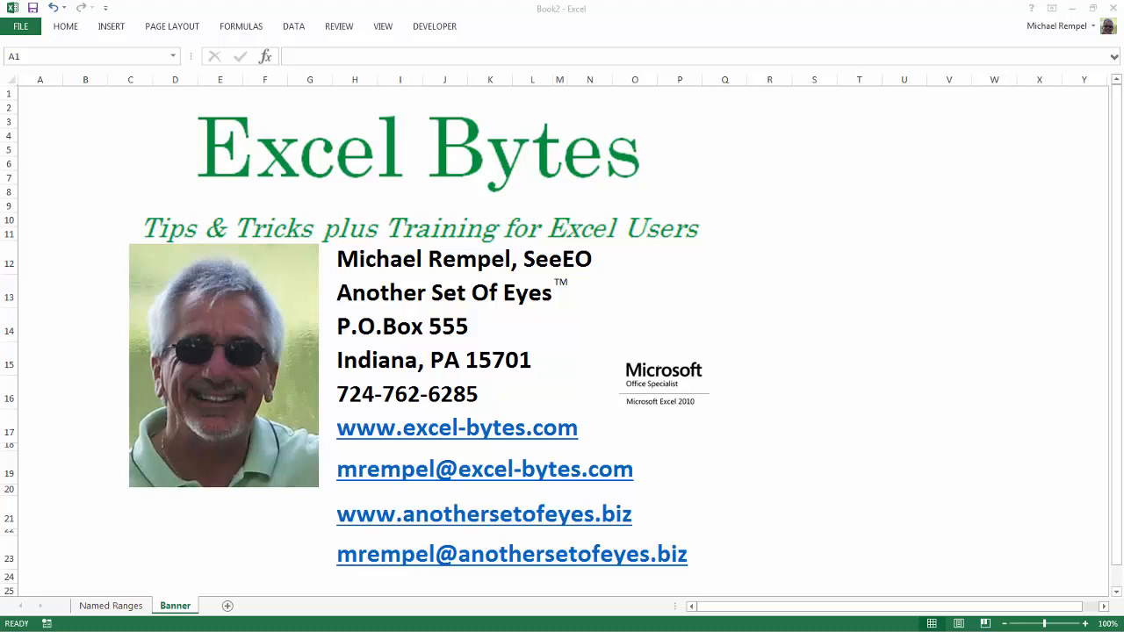
# Switch to the Named Ranges sheet holding the item price table.
pyautogui.click(109, 606)
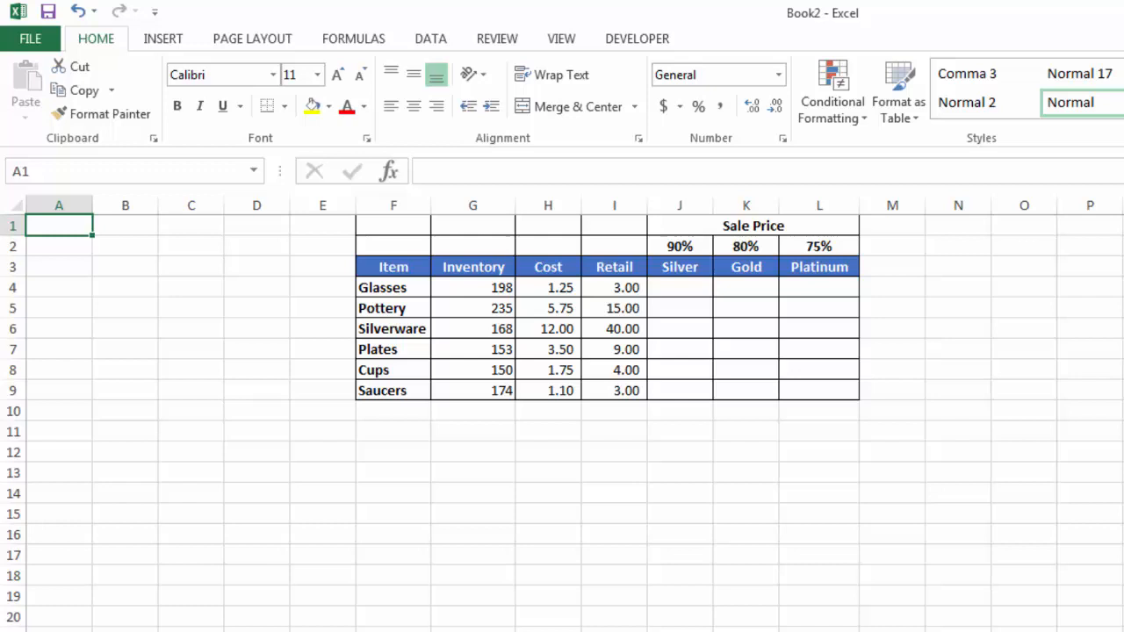
pyautogui.moveTo(664, 246)
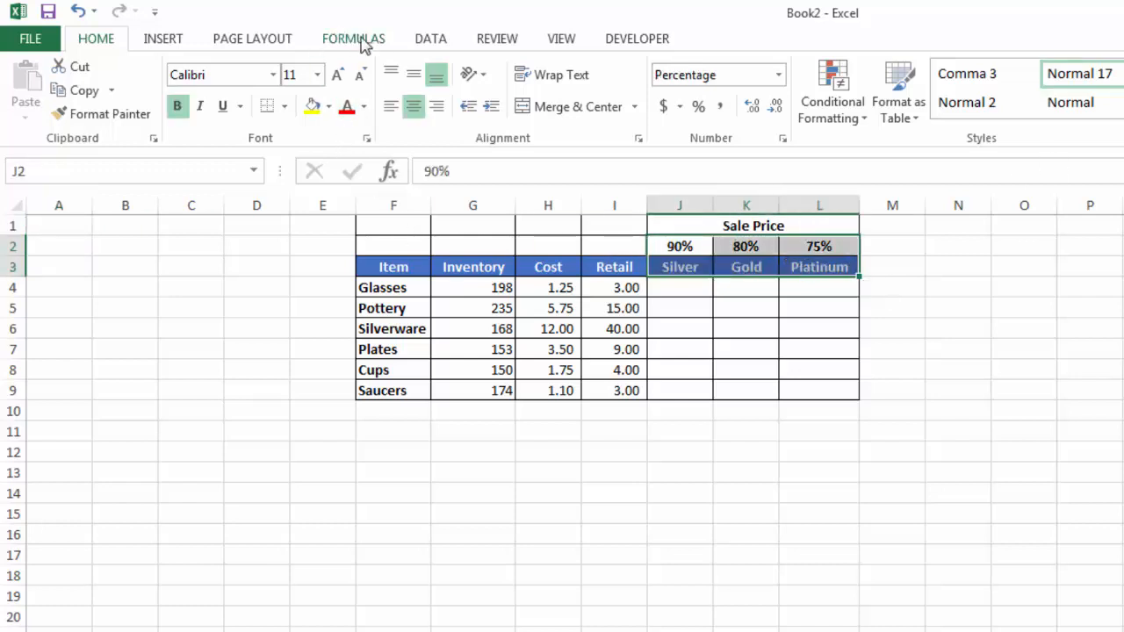
# Create the Silver, Gold and Platinum names from the bottom-row labels of the selected cells.
pyautogui.click(353, 39)
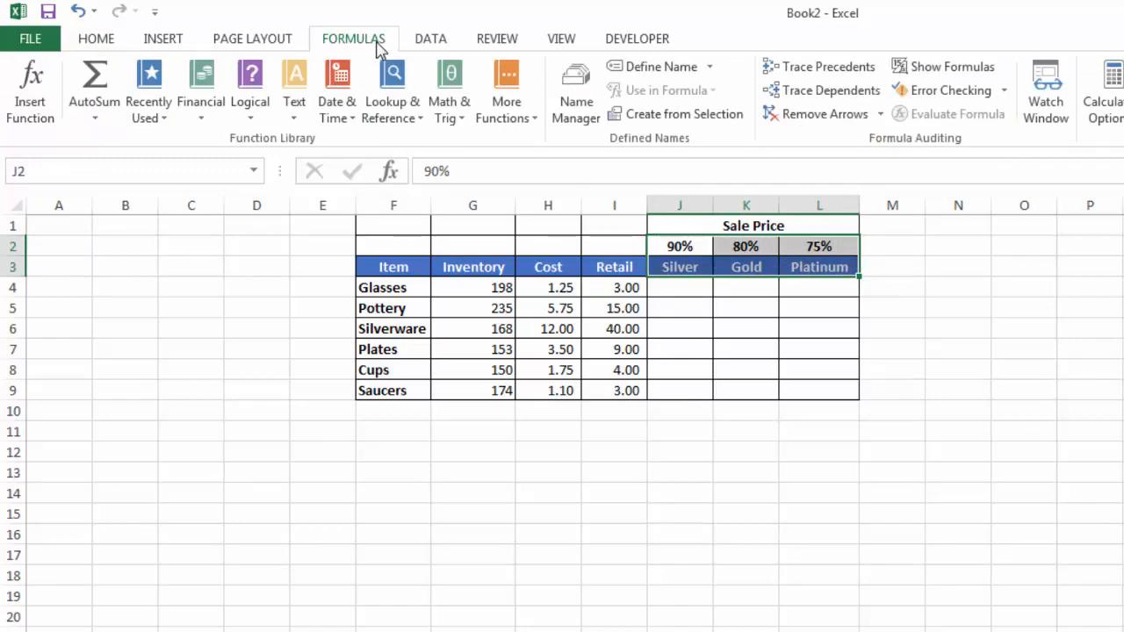
pyautogui.click(685, 113)
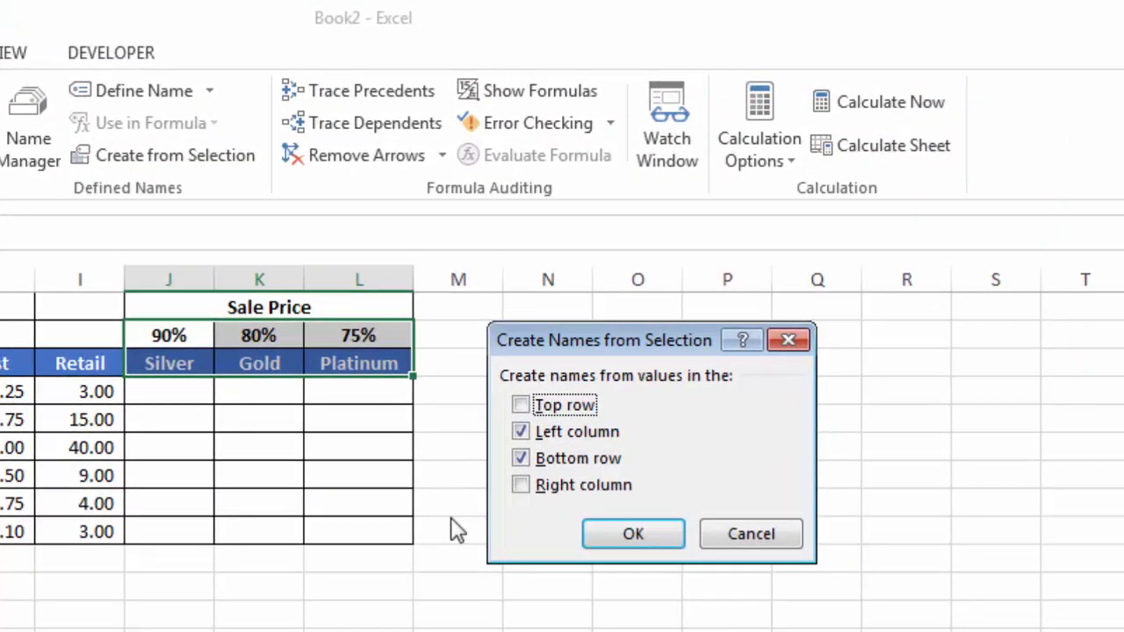
pyautogui.click(520, 432)
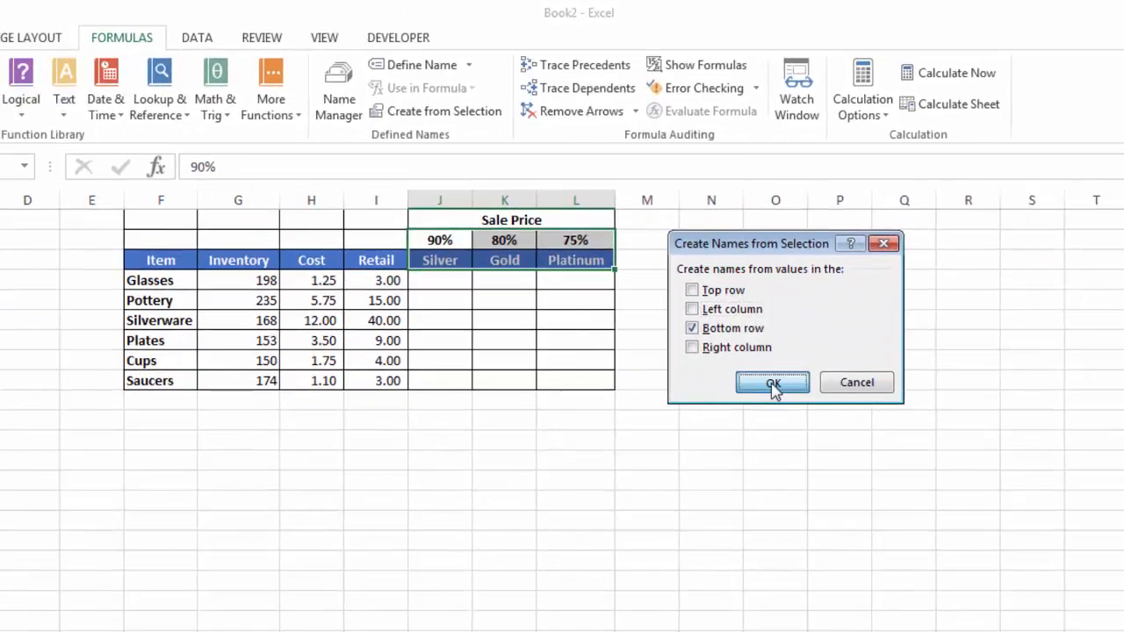
pyautogui.click(771, 383)
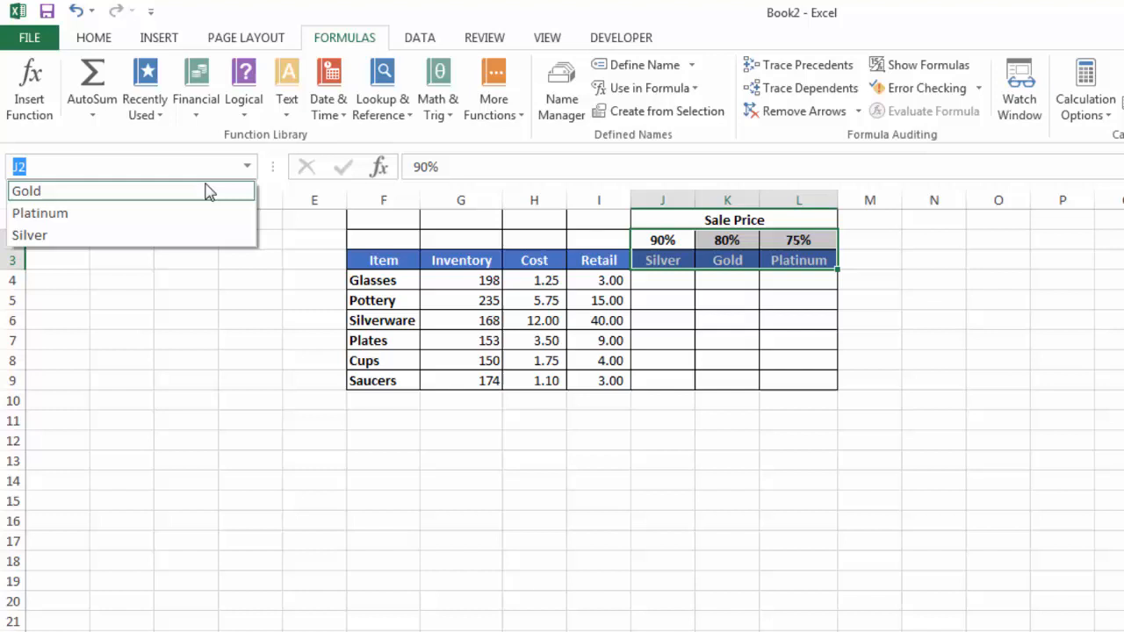
# Jump to the Gold, Platinum and Silver cells from the Name Box to verify each name.
pyautogui.click(26, 190)
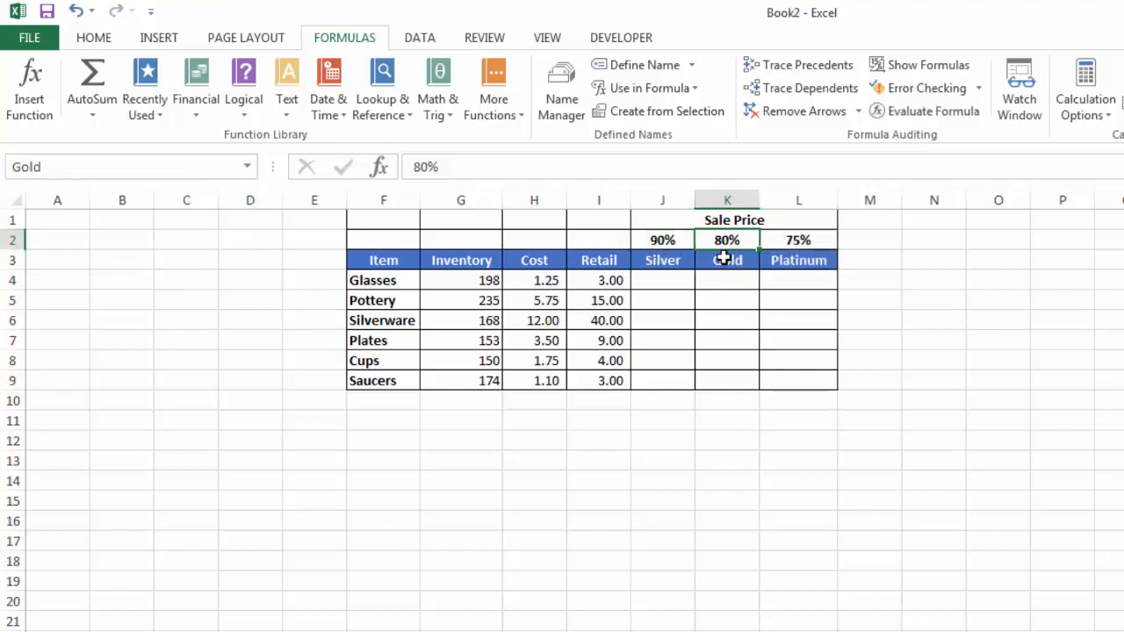
pyautogui.click(246, 165)
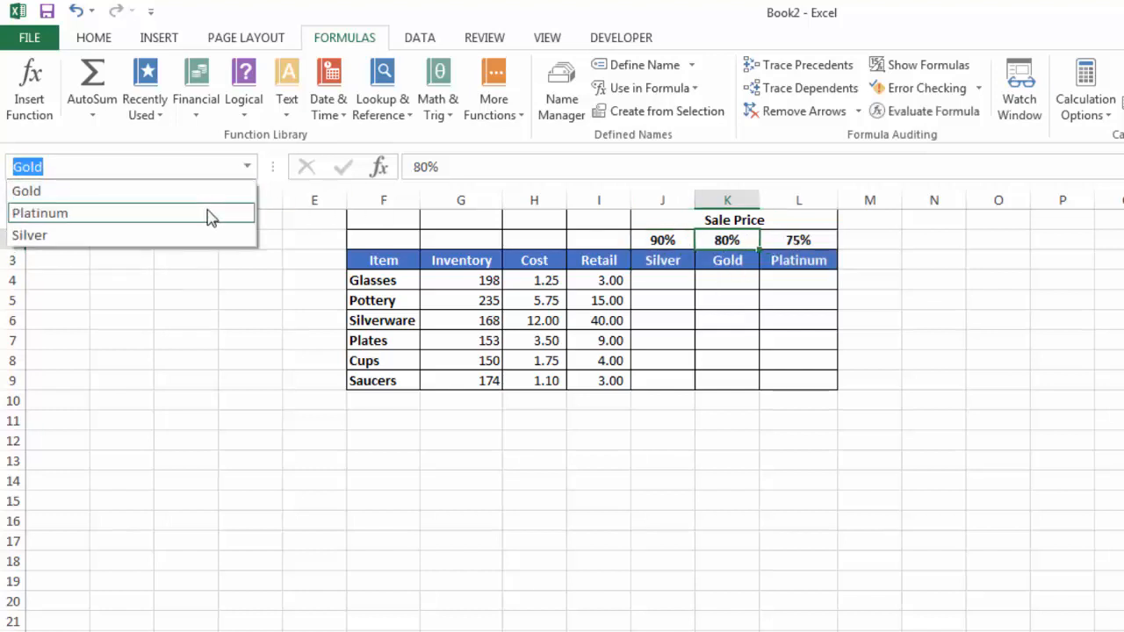
pyautogui.click(797, 239)
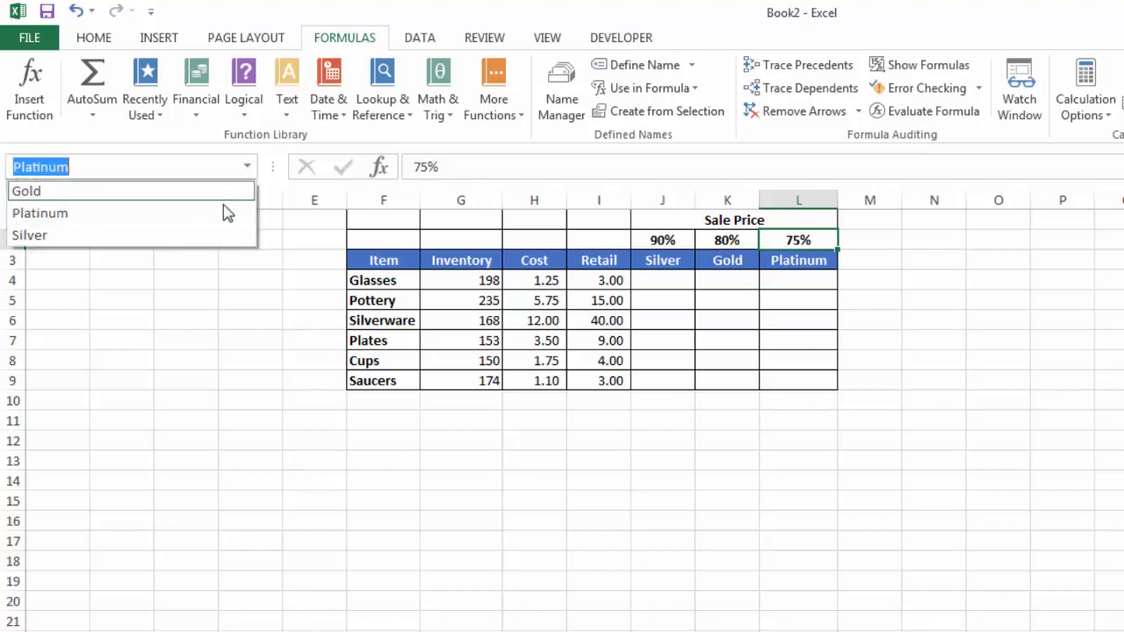
pyautogui.click(30, 235)
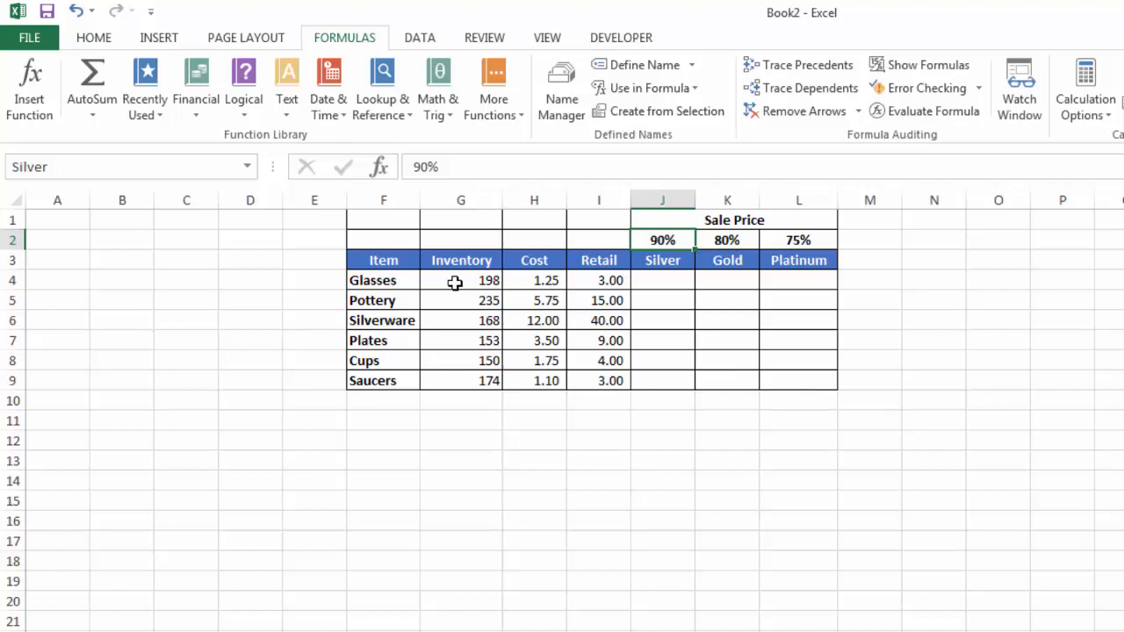
pyautogui.moveTo(537, 361)
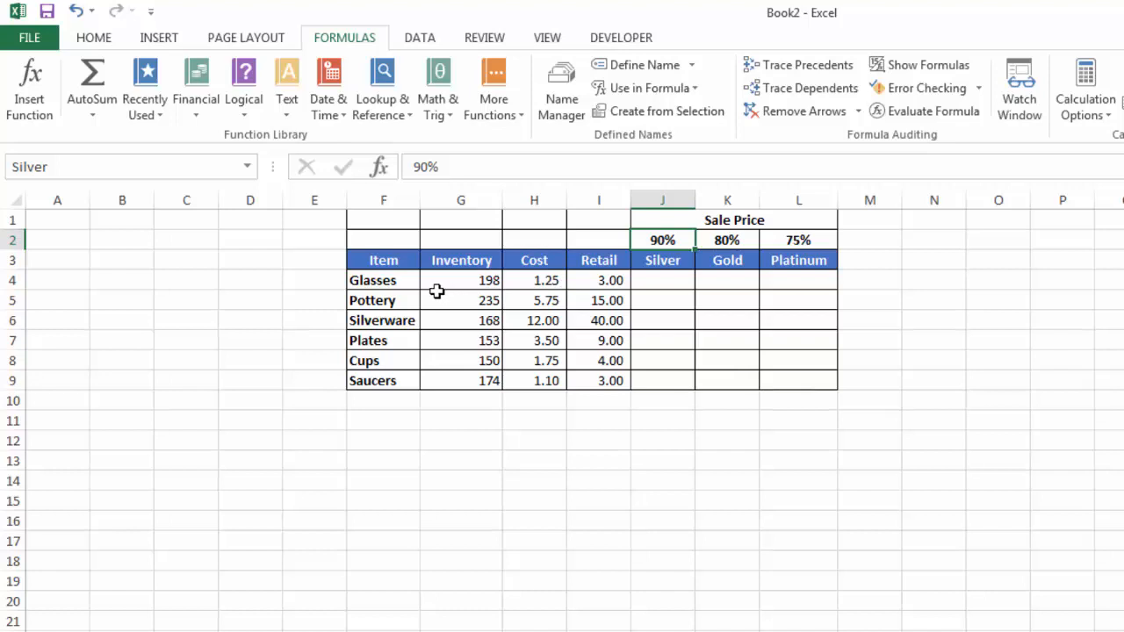
pyautogui.moveTo(404, 281)
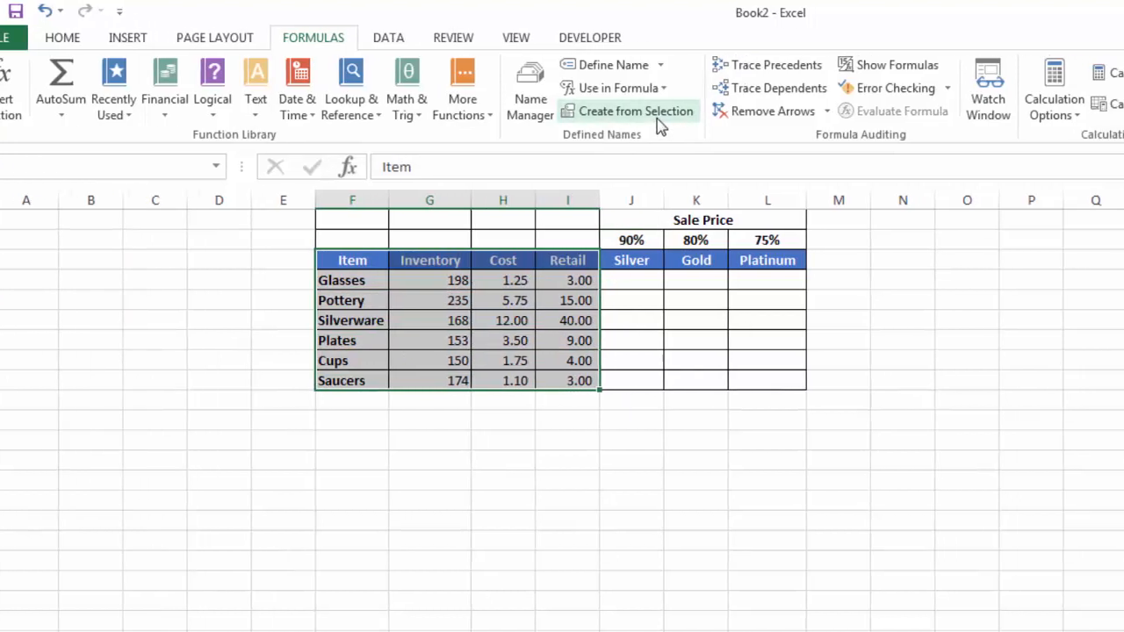
# Create names from the table's top row and left column, then review them in Name Manager.
pyautogui.click(636, 111)
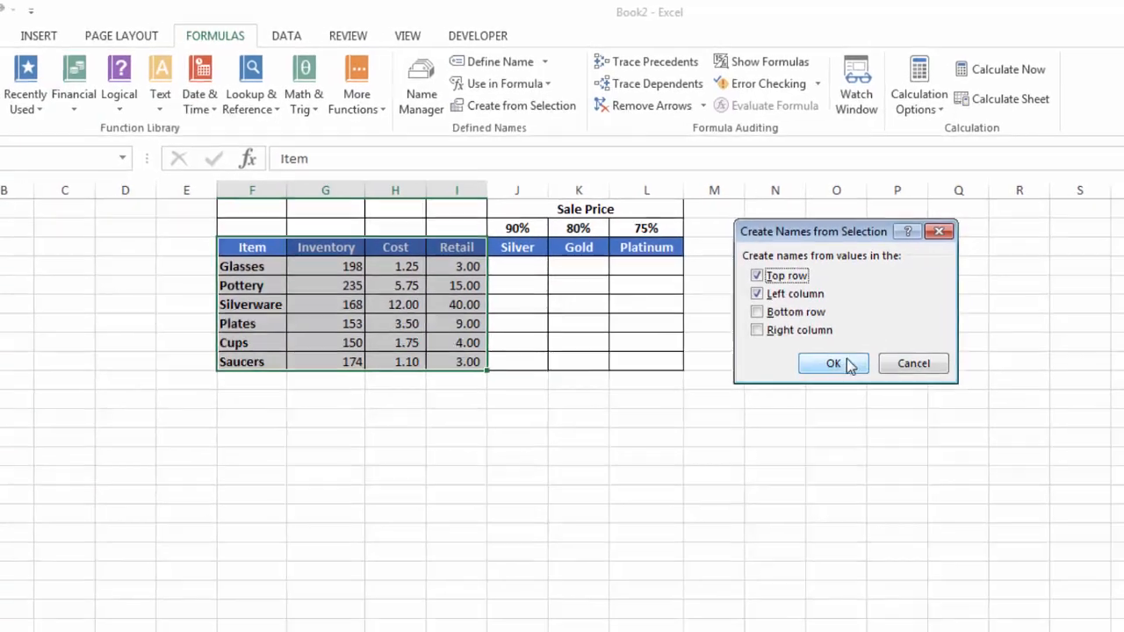
pyautogui.click(832, 362)
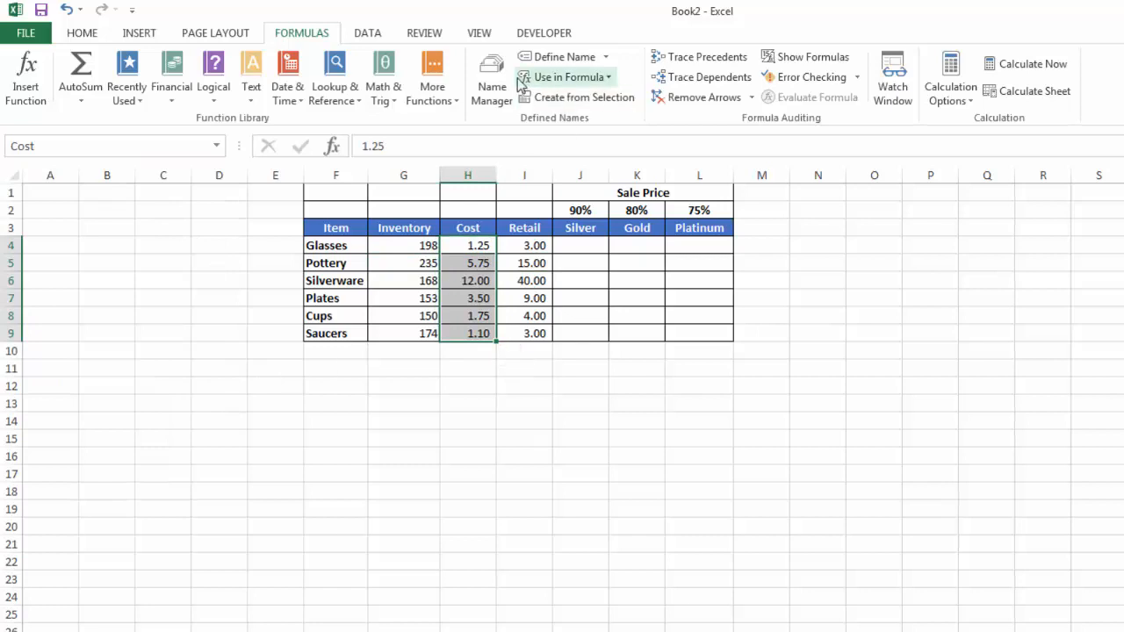
pyautogui.click(492, 79)
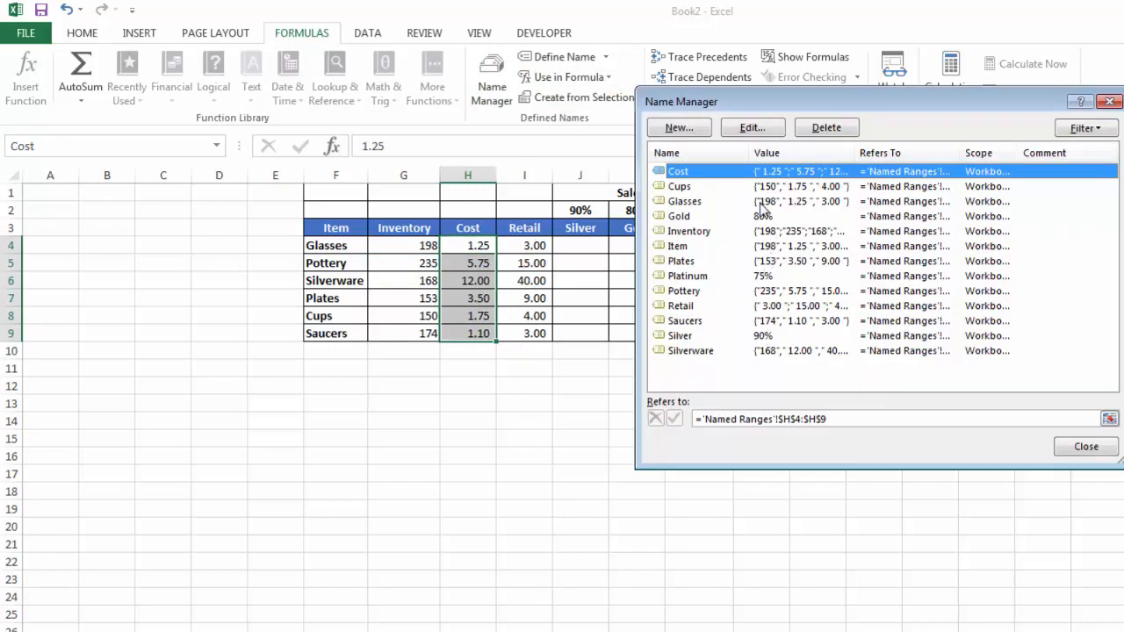
pyautogui.moveTo(759, 414)
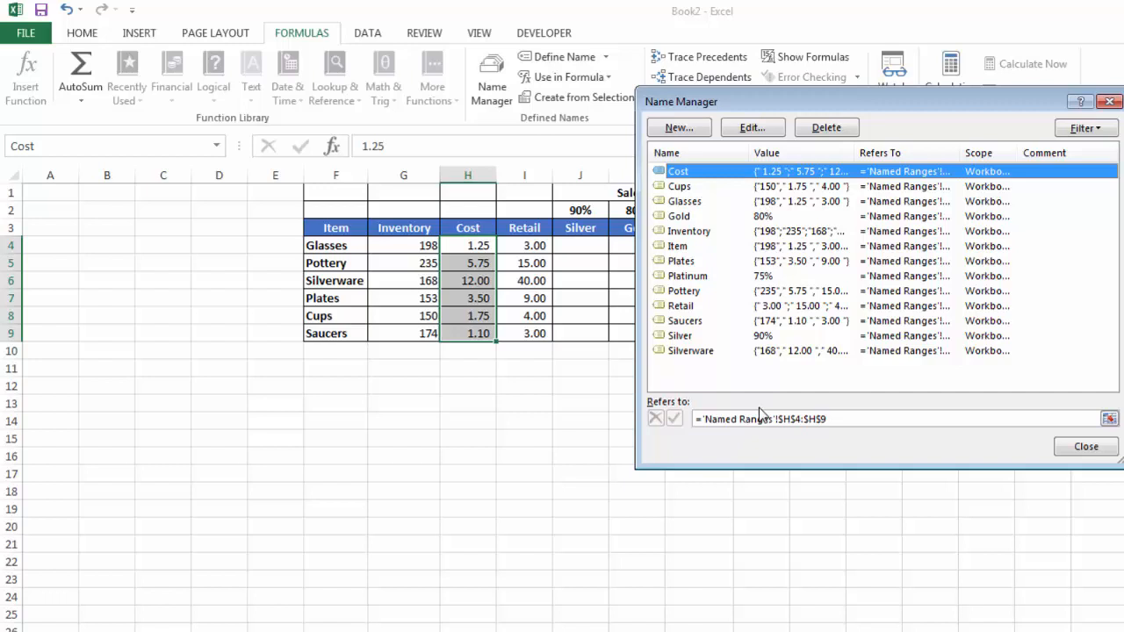
pyautogui.moveTo(966, 447)
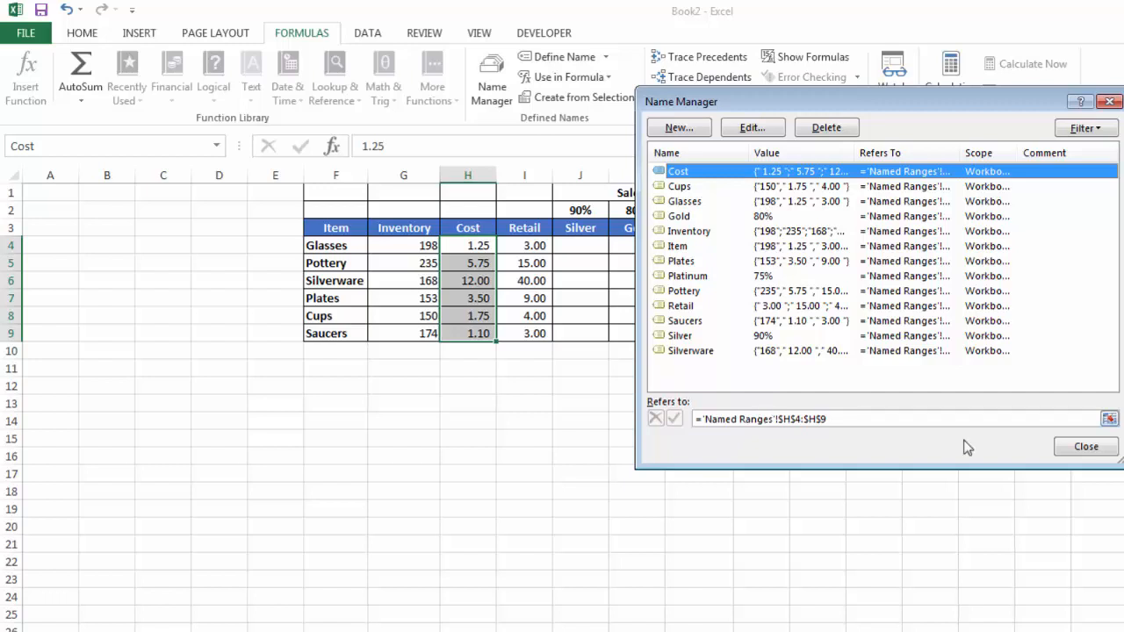
pyautogui.click(1085, 446)
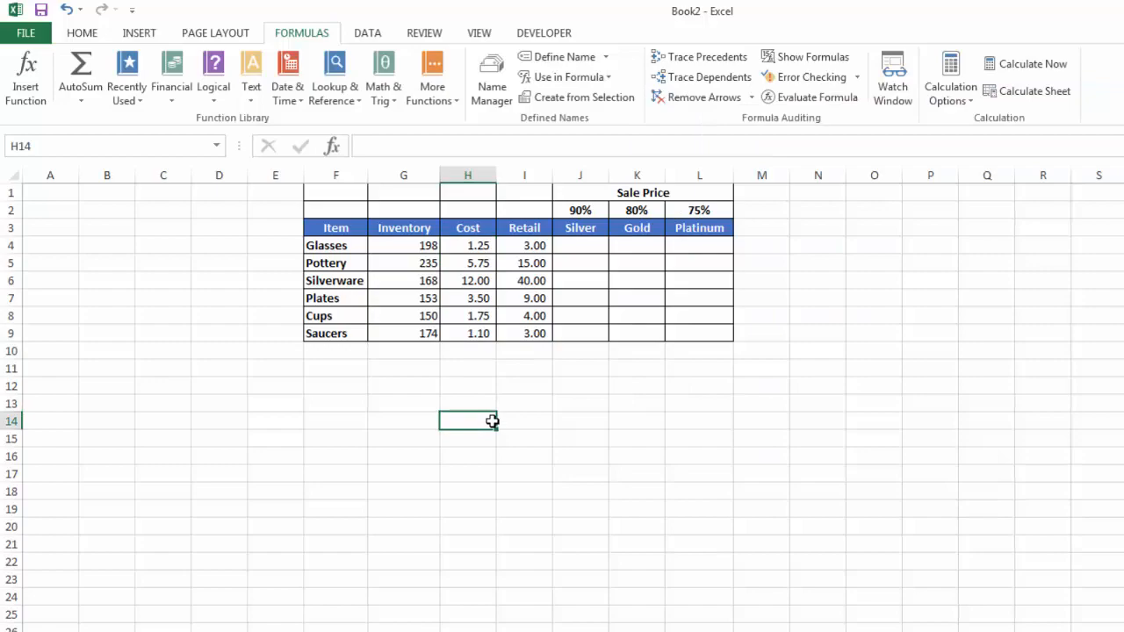
pyautogui.moveTo(615, 379)
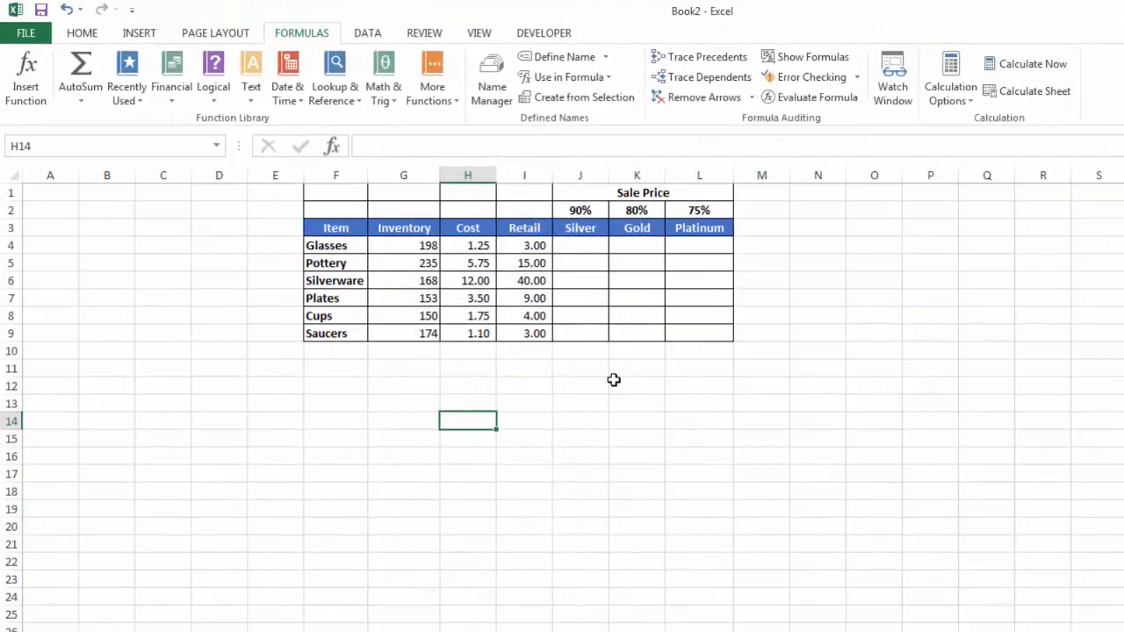
pyautogui.moveTo(604, 352)
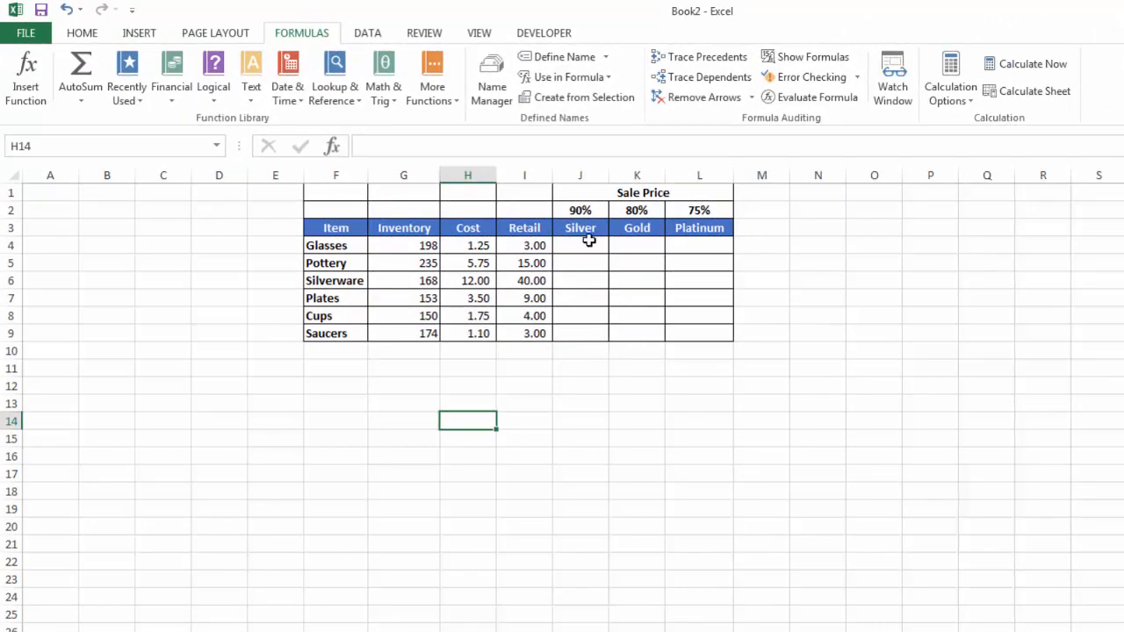
pyautogui.moveTo(601, 351)
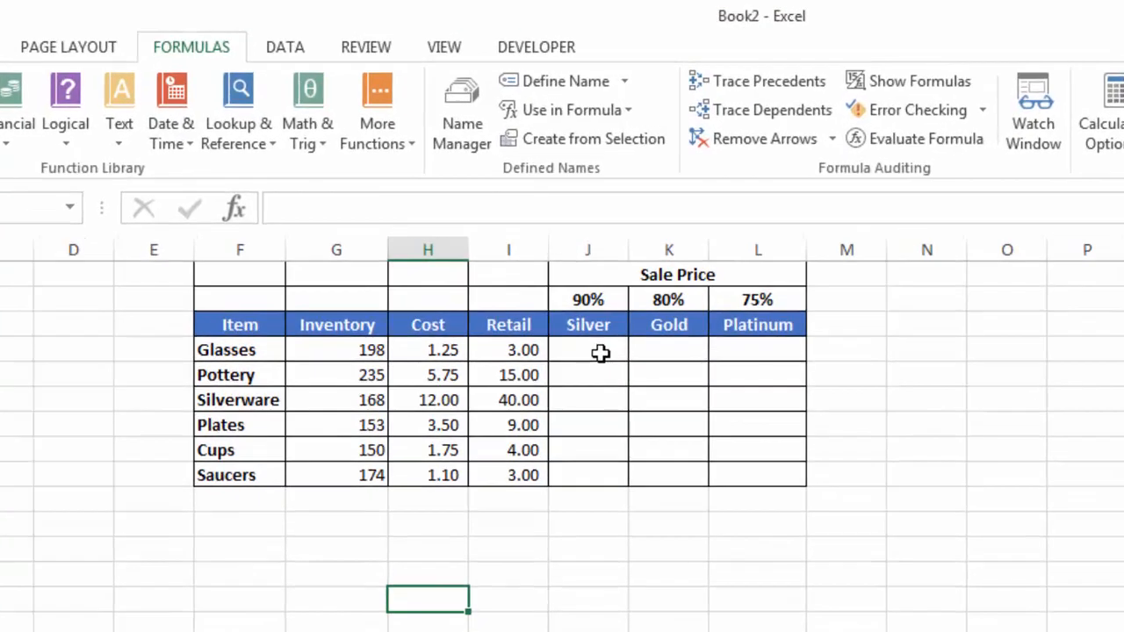
# Enter =Retail*Silver in the Glasses row's Silver cell using the defined names.
pyautogui.click(587, 350)
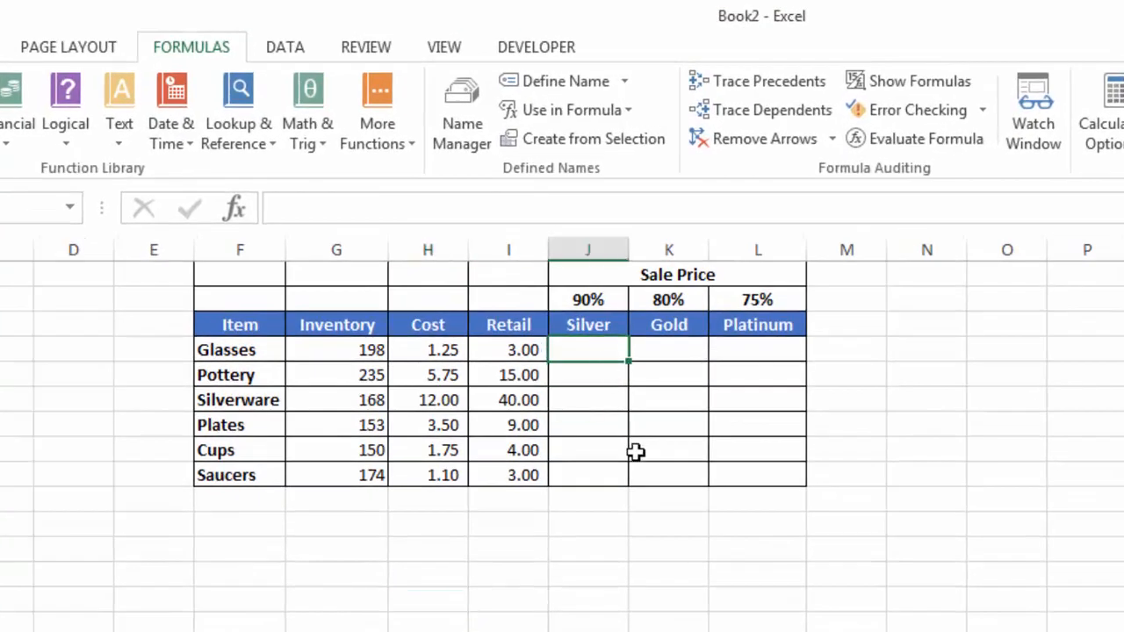
pyautogui.write('=reat')
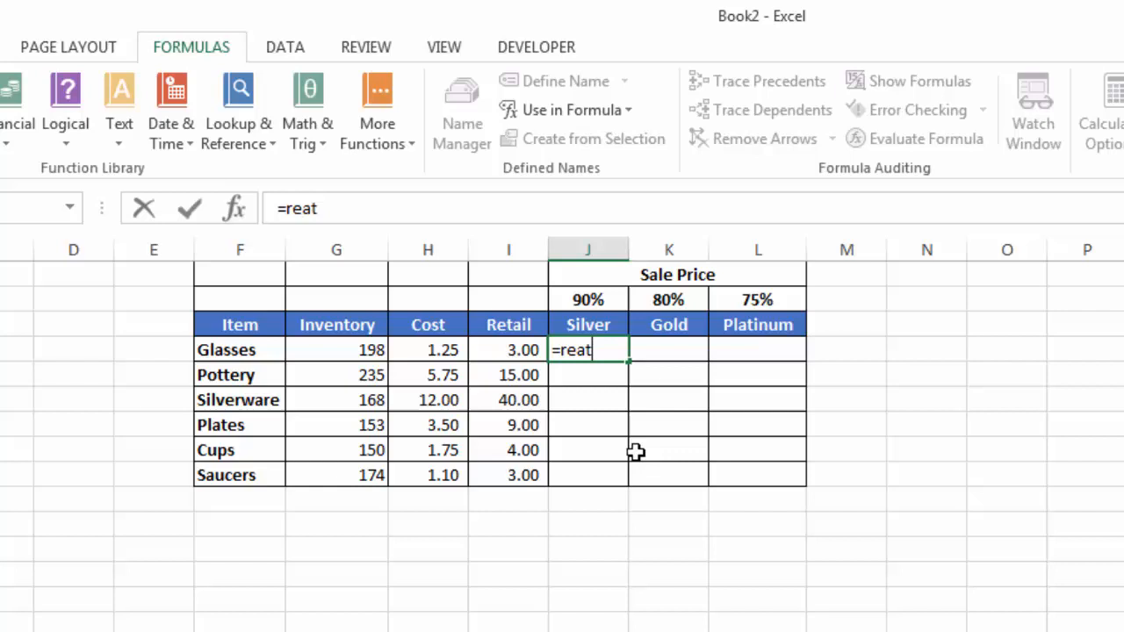
pyautogui.press('Backspace')
pyautogui.write('tail')
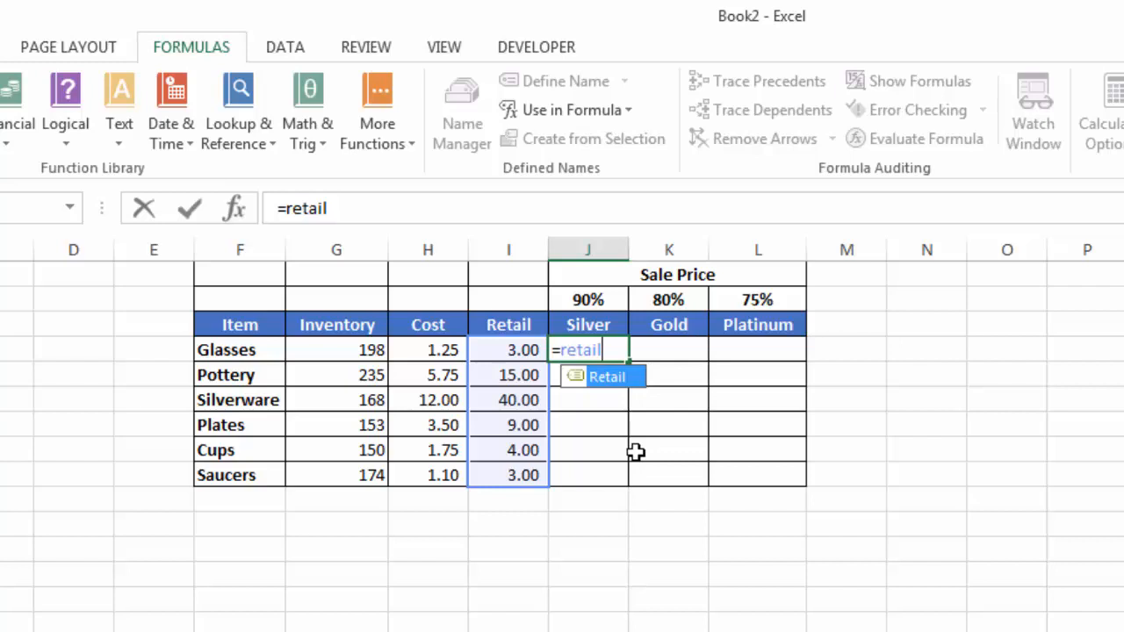
pyautogui.write('*s')
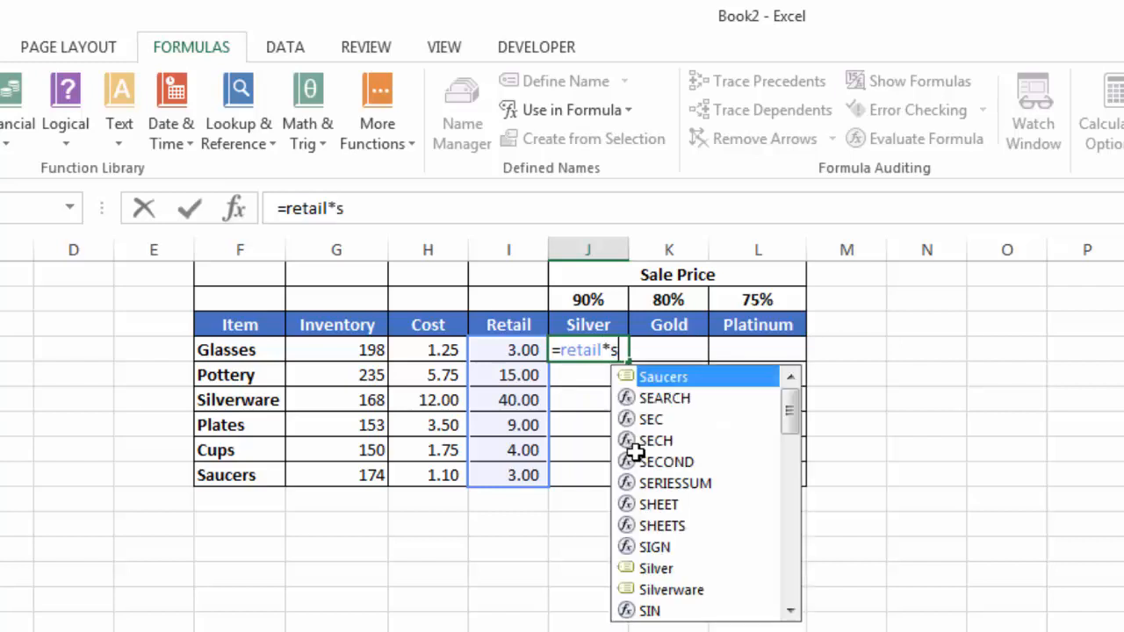
pyautogui.write('ilver')
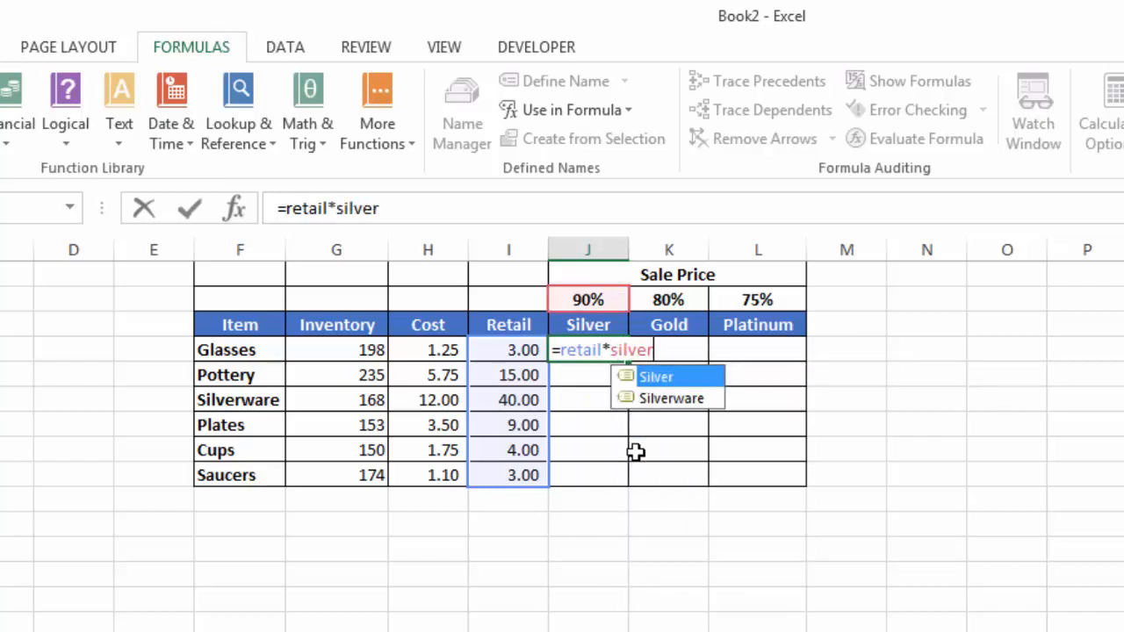
pyautogui.press('Enter')
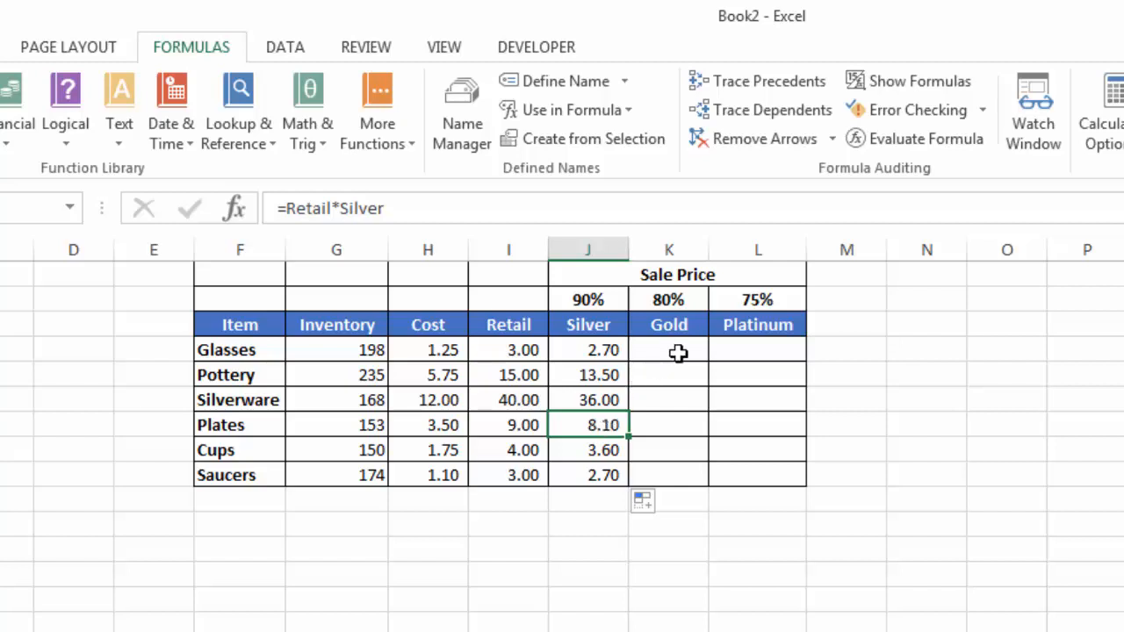
# Enter =Retail*Gold in the Glasses row and fill it down to the Saucers row.
pyautogui.click(667, 349)
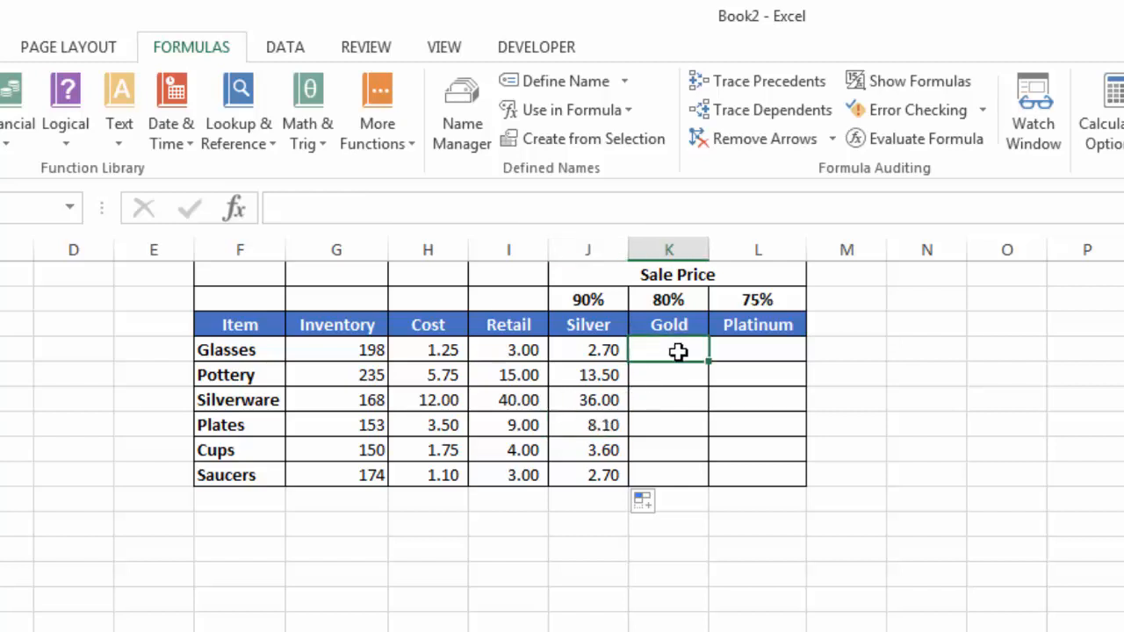
pyautogui.write('=')
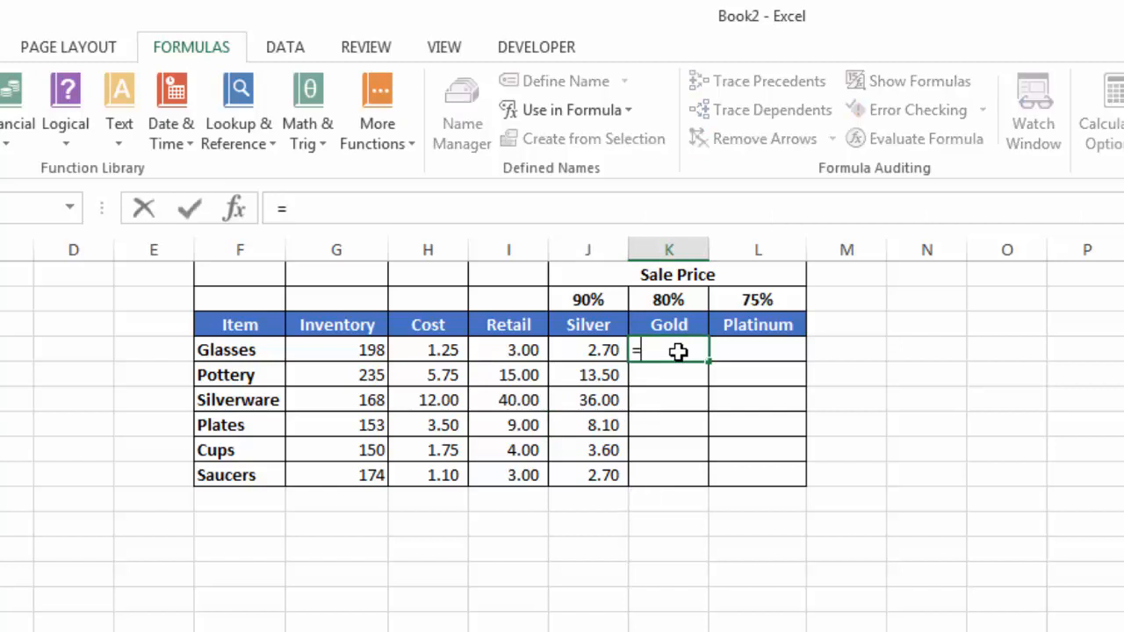
pyautogui.write('re')
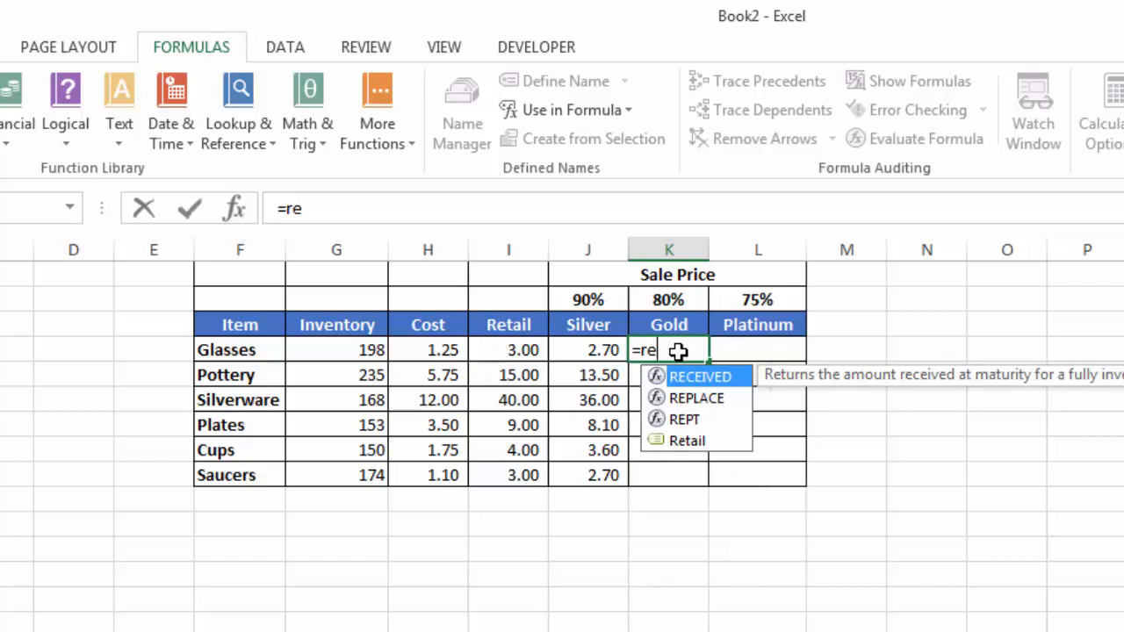
pyautogui.press('down')
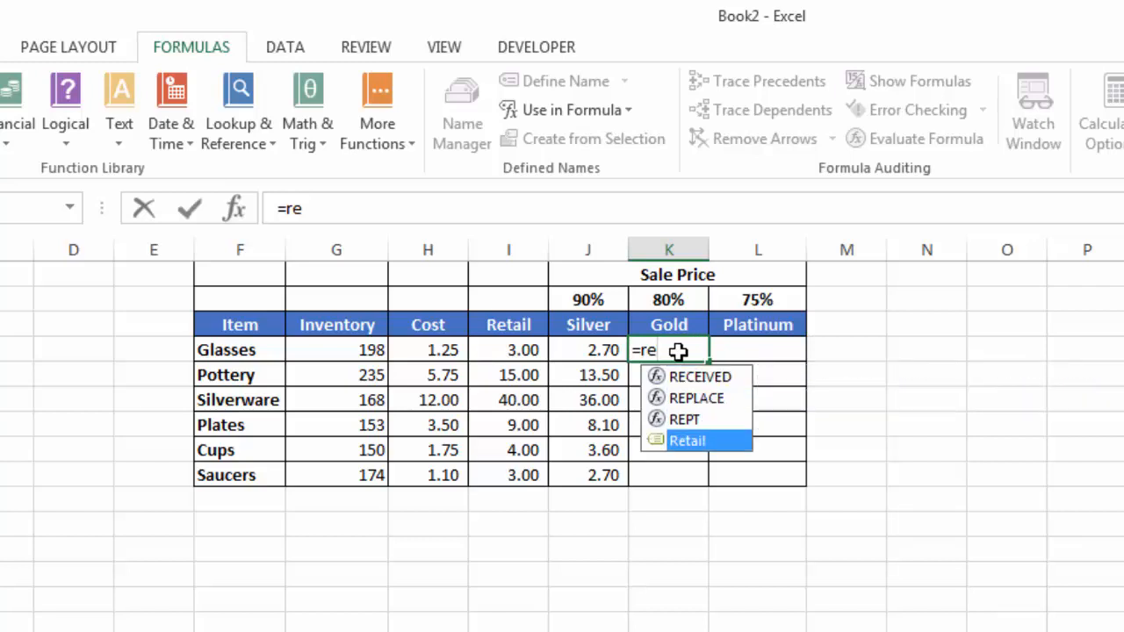
pyautogui.press('Tab')
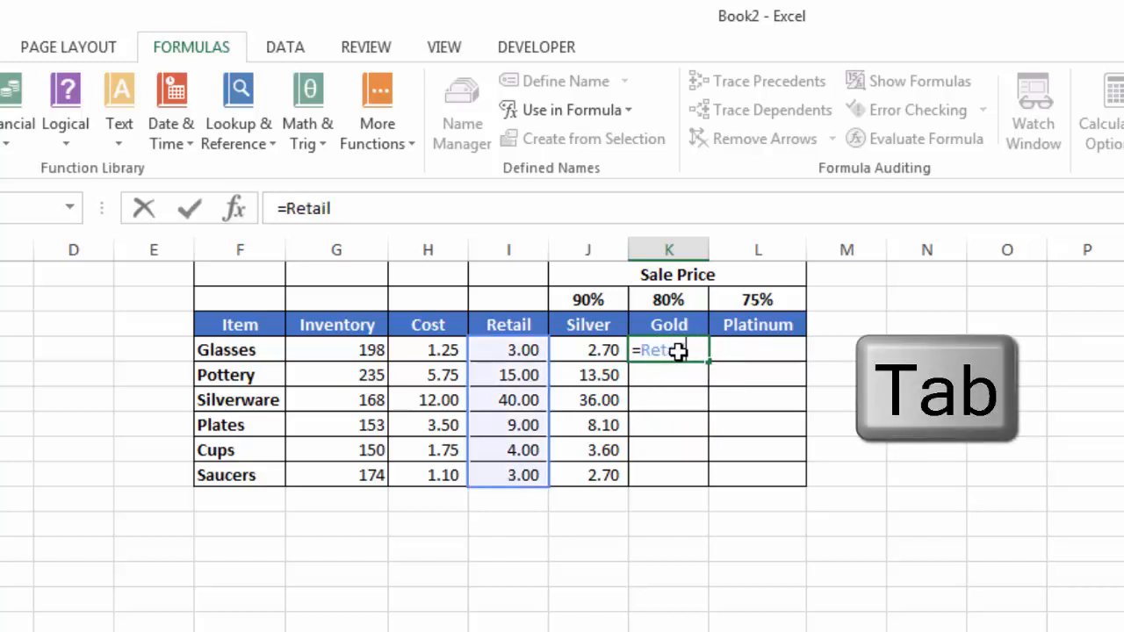
pyautogui.write('*')
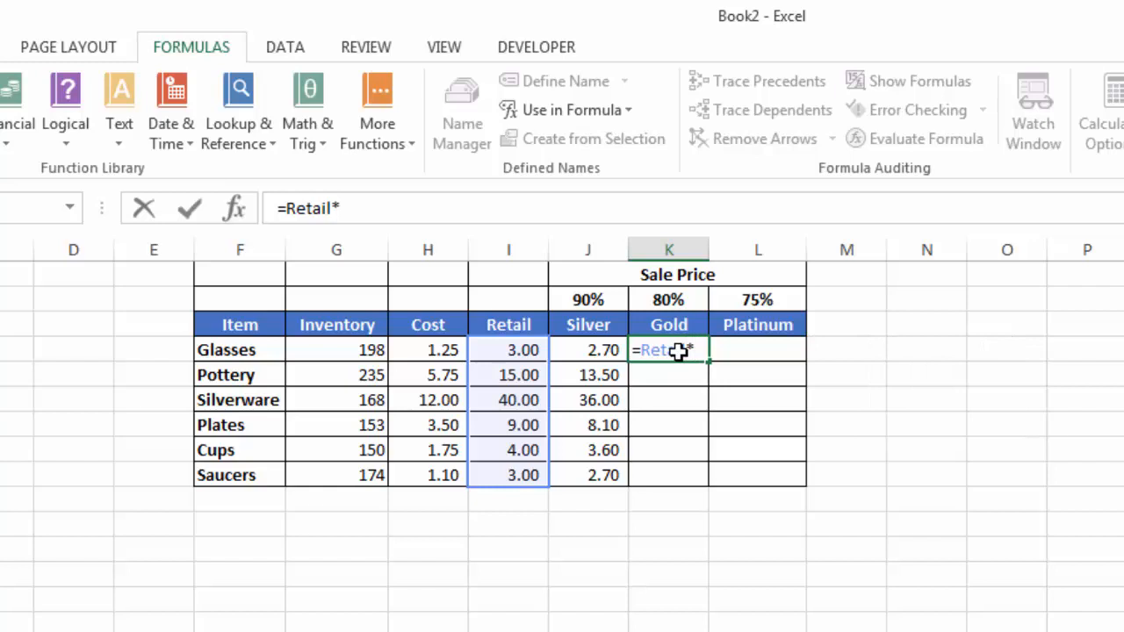
pyautogui.write('go')
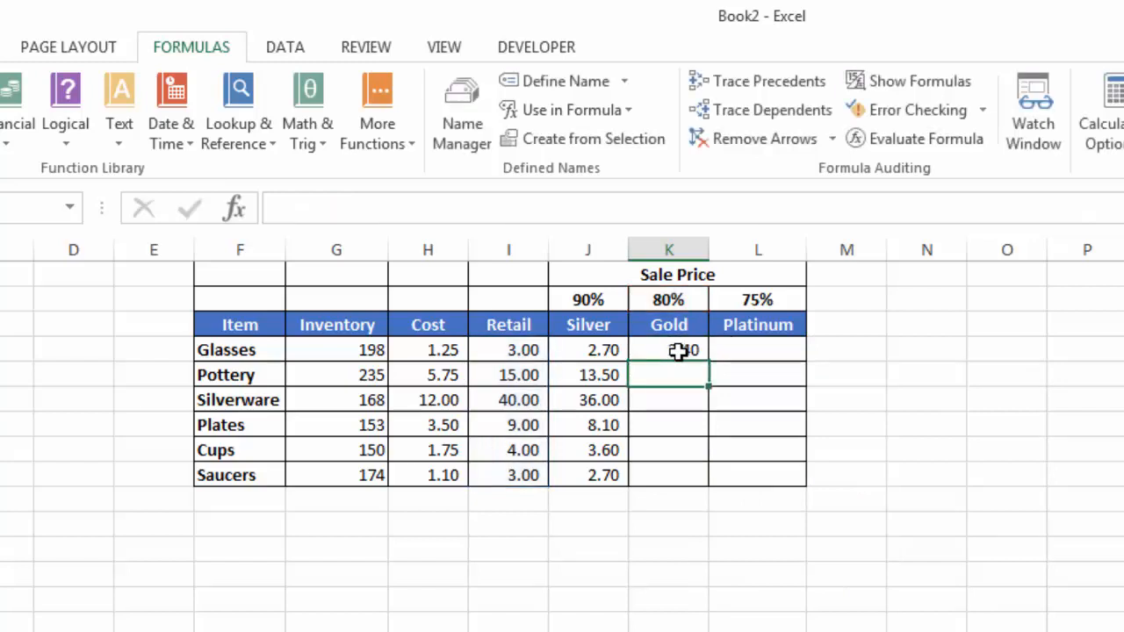
pyautogui.moveTo(667, 350); pyautogui.dragTo(667, 474)
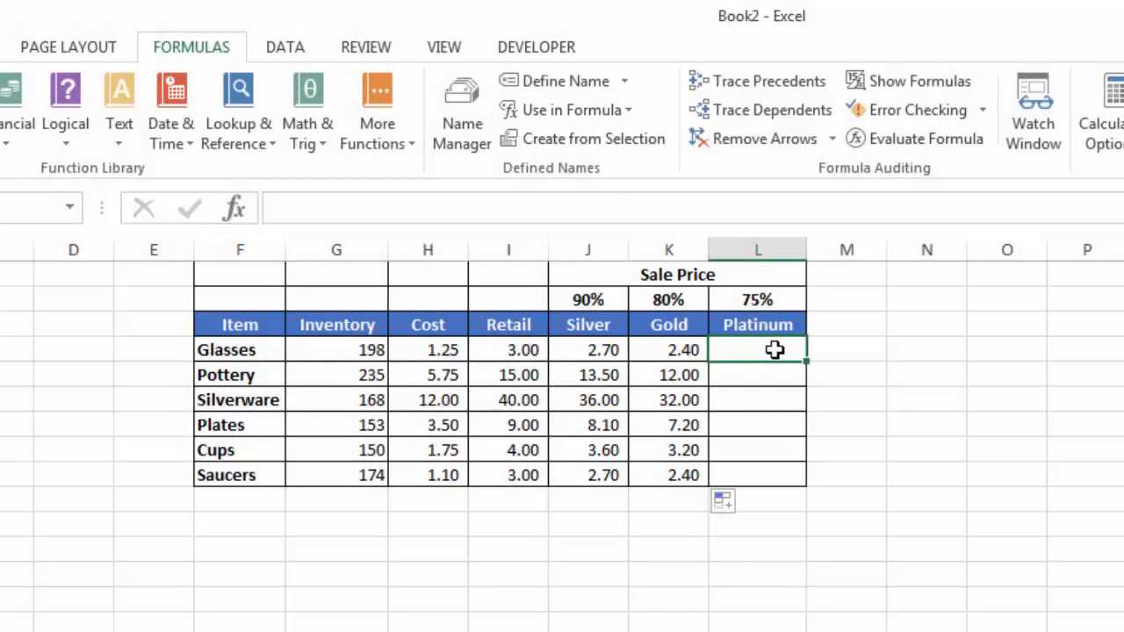
# Build =Retail*Platinum by inserting the Retail and Platinum names via Use in Formula.
pyautogui.write('=')
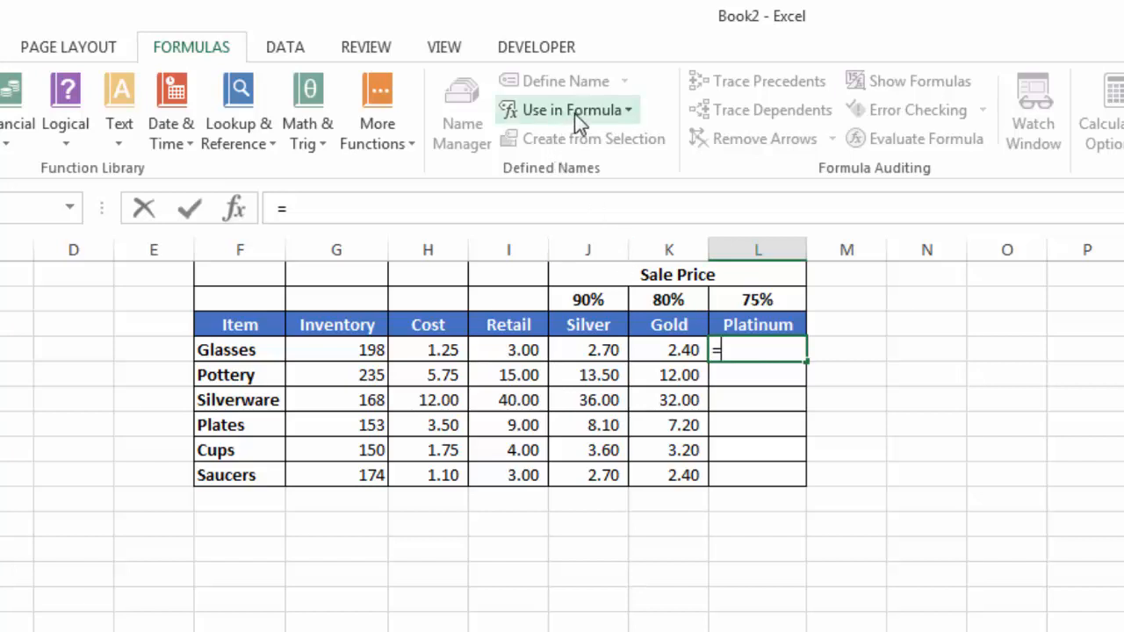
pyautogui.click(567, 109)
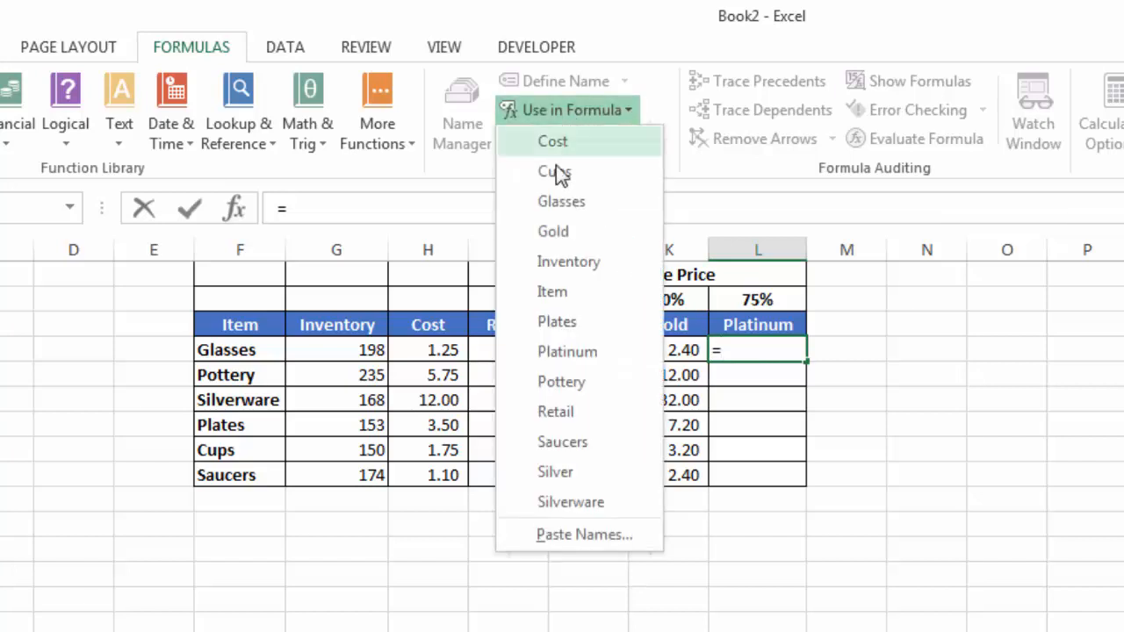
pyautogui.click(555, 411)
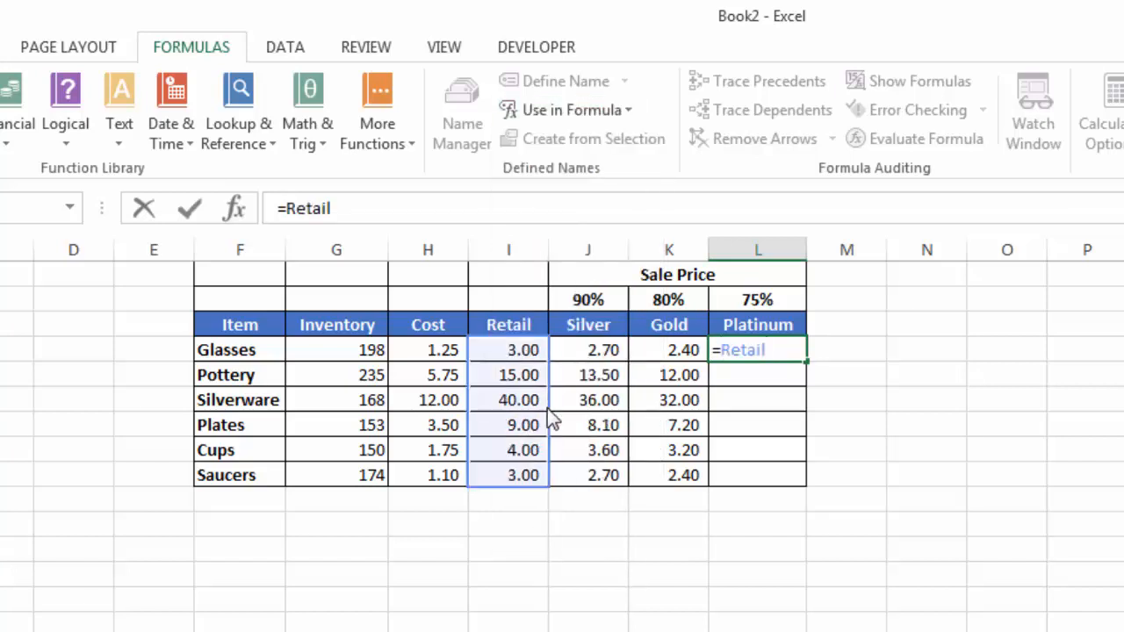
pyautogui.write('*')
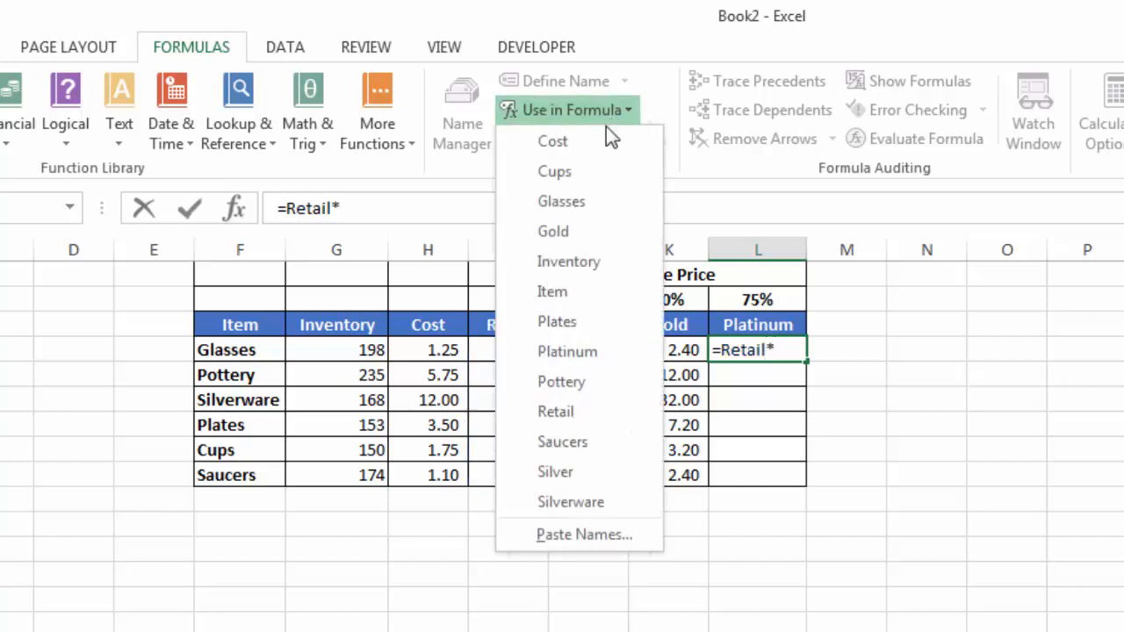
pyautogui.click(565, 352)
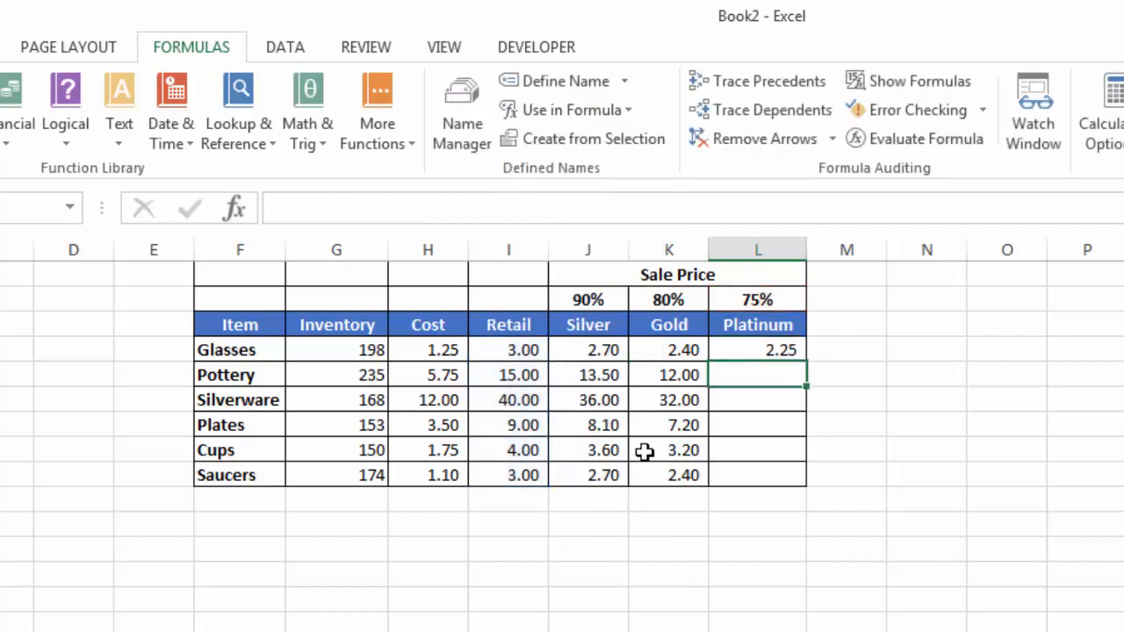
# Fill the Platinum formula down the column for all six items.
pyautogui.click(757, 350)
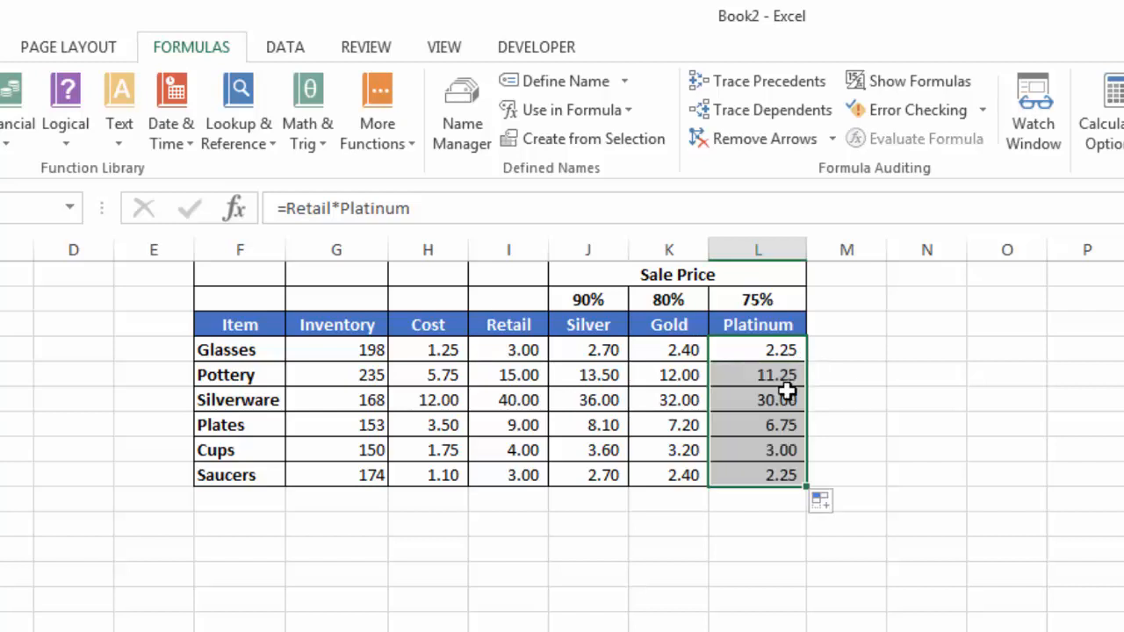
pyautogui.click(757, 401)
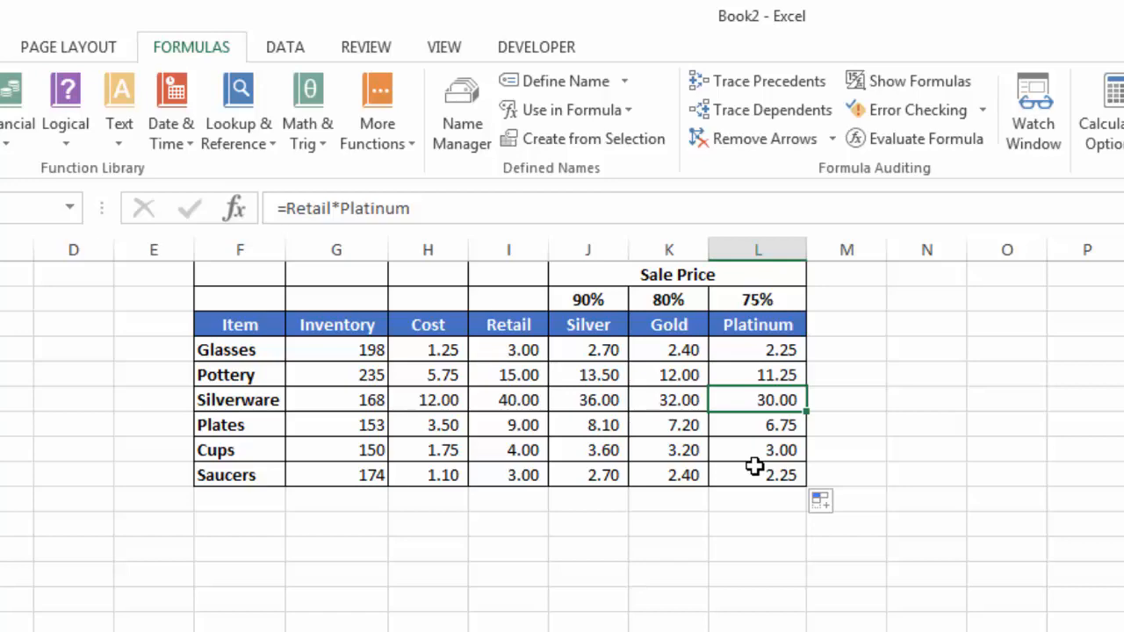
pyautogui.click(176, 604)
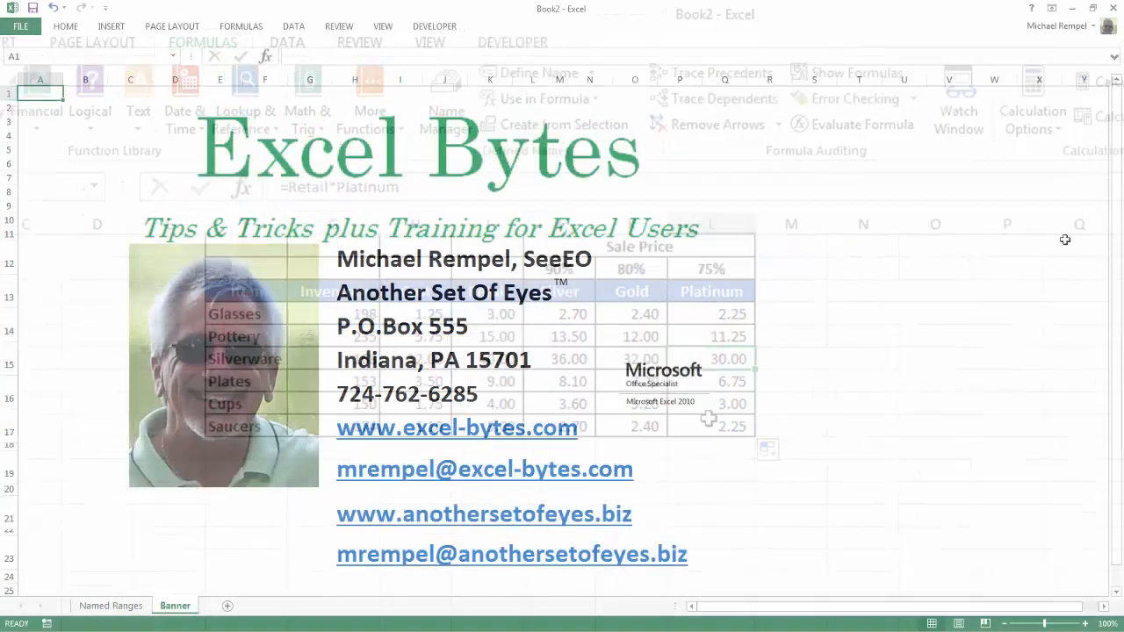